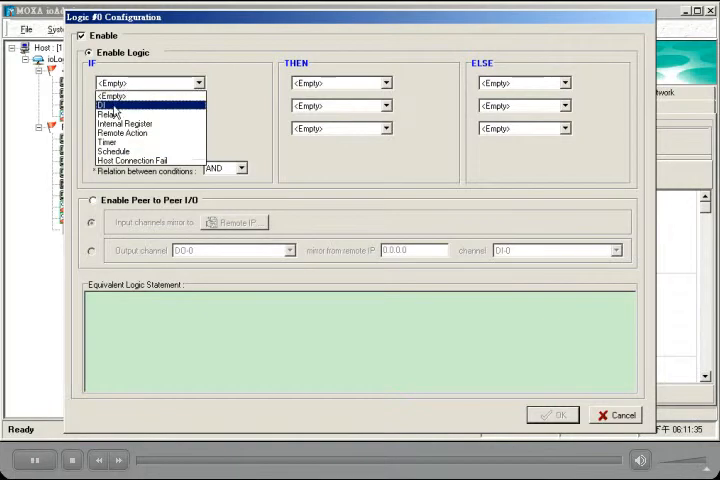
Make rule #0 trigger on DI-0 ON and switch DO-0 ON
{"action": "left_click", "coordinate": [105, 104]}
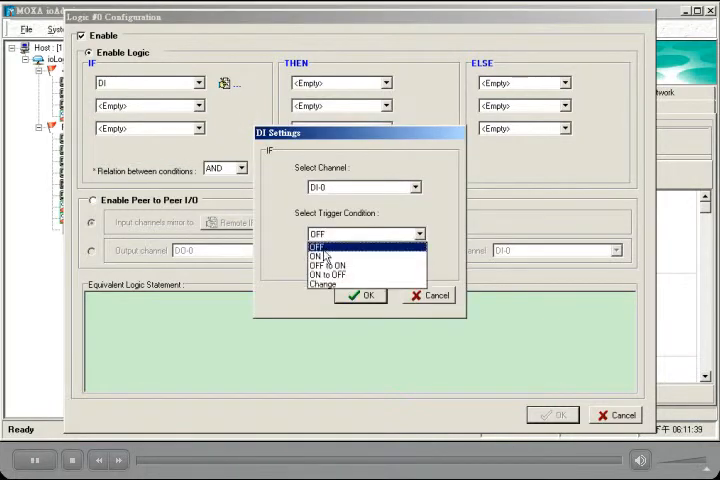
{"action": "left_click", "coordinate": [361, 295]}
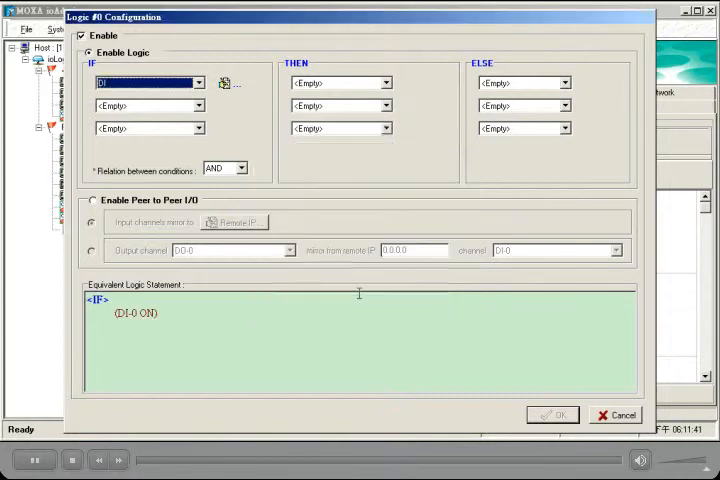
{"action": "left_click", "coordinate": [384, 83]}
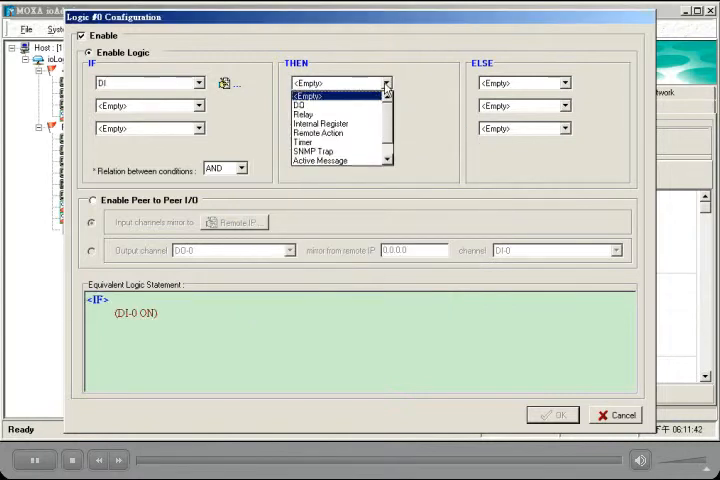
{"action": "left_click", "coordinate": [304, 103]}
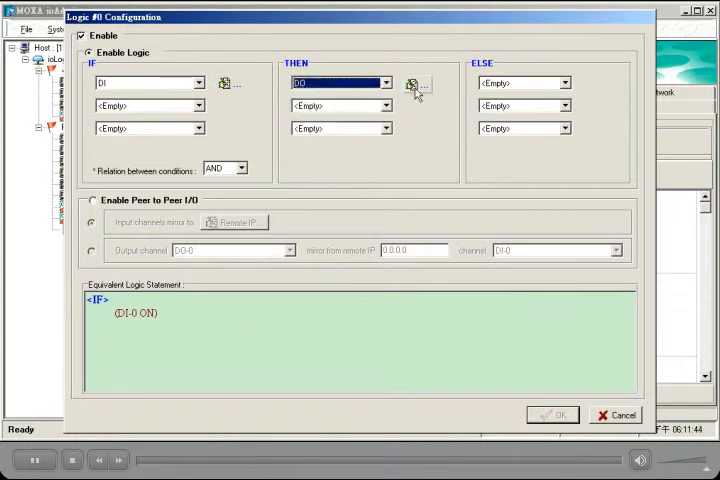
{"action": "left_click", "coordinate": [417, 84]}
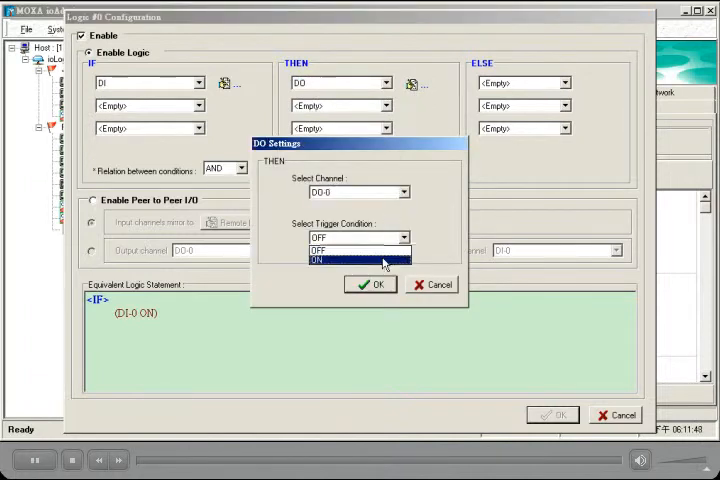
{"action": "left_click", "coordinate": [369, 284]}
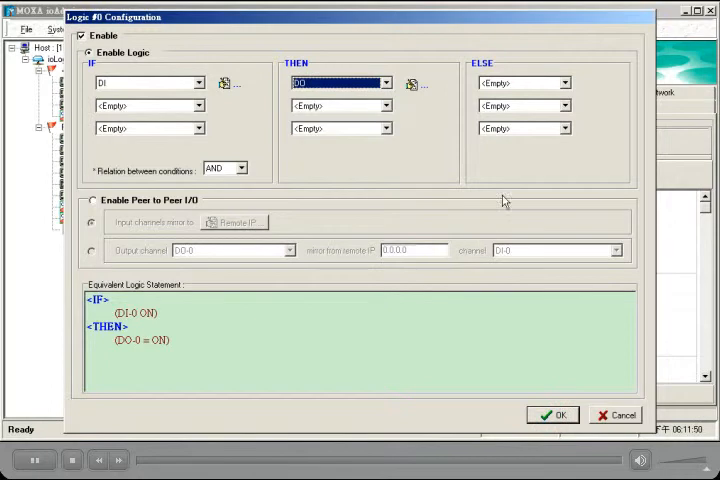
Add an ELSE action setting DO-0 OFF and confirm the rule configuration
{"action": "left_click", "coordinate": [565, 83]}
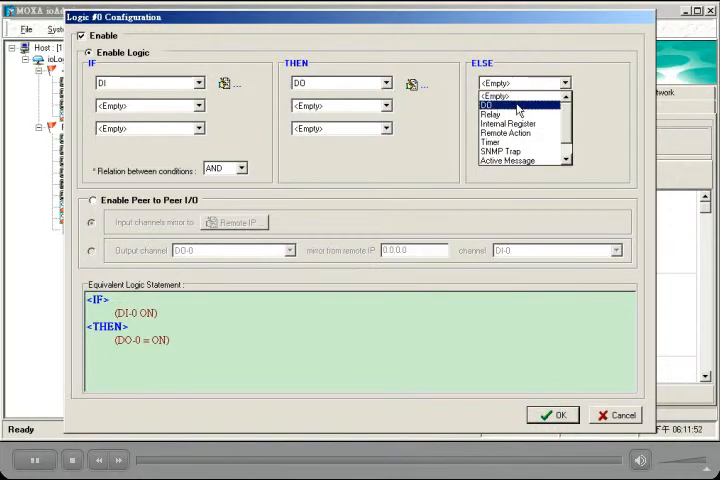
{"action": "left_click", "coordinate": [591, 83]}
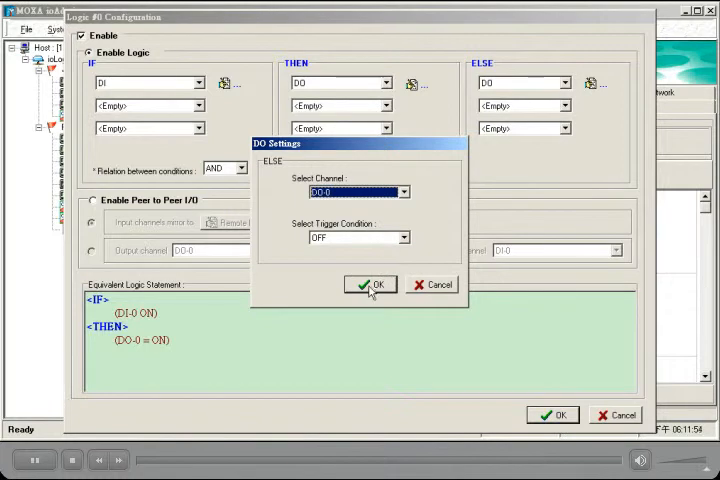
{"action": "left_click", "coordinate": [369, 284]}
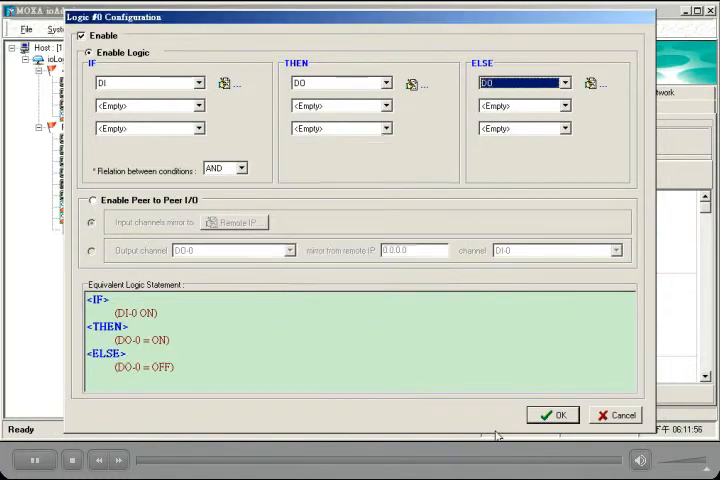
{"action": "left_click", "coordinate": [552, 415]}
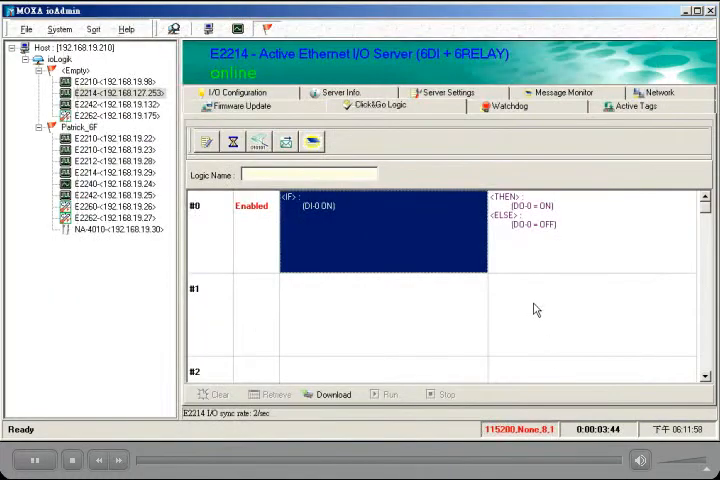
Reopen the rule row and set it to send an e-mail when DI-1 turns ON
{"action": "double_click", "coordinate": [380, 205]}
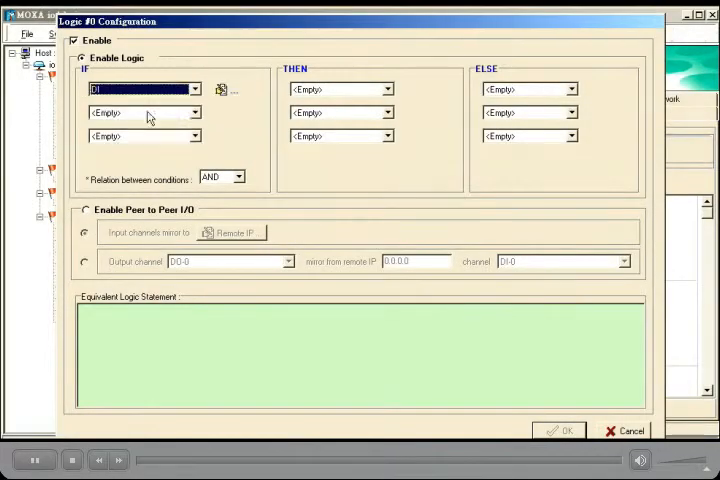
{"action": "left_click", "coordinate": [232, 90]}
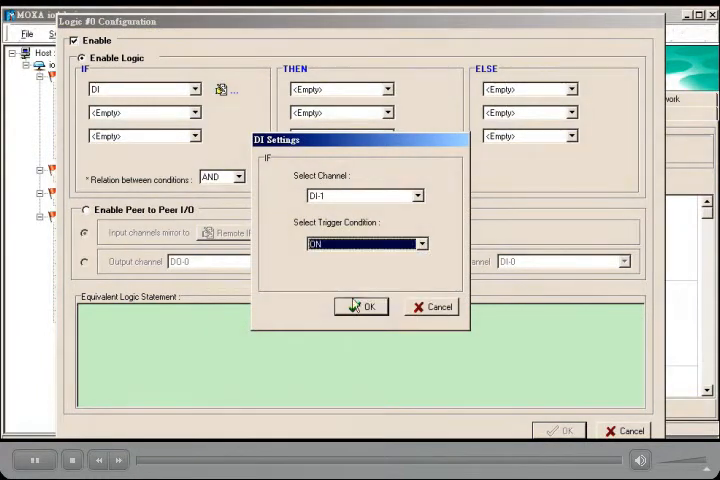
{"action": "left_click", "coordinate": [362, 306]}
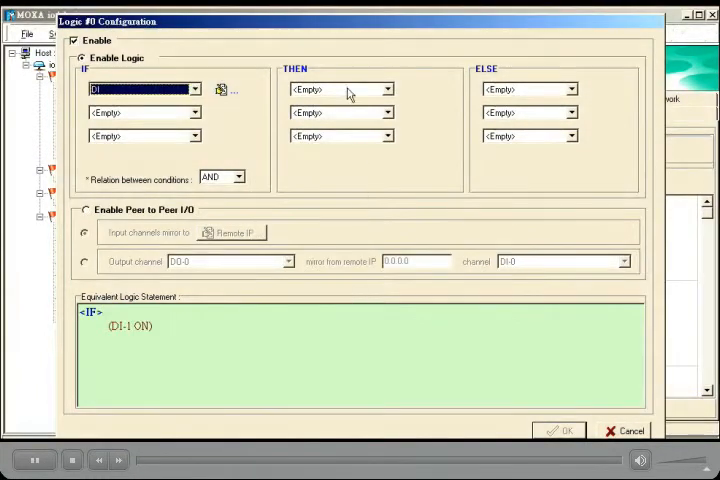
{"action": "left_click", "coordinate": [386, 89]}
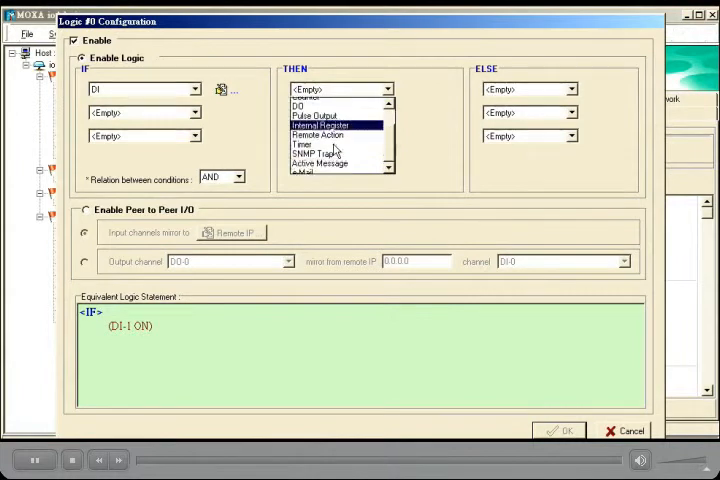
{"action": "left_click", "coordinate": [310, 176]}
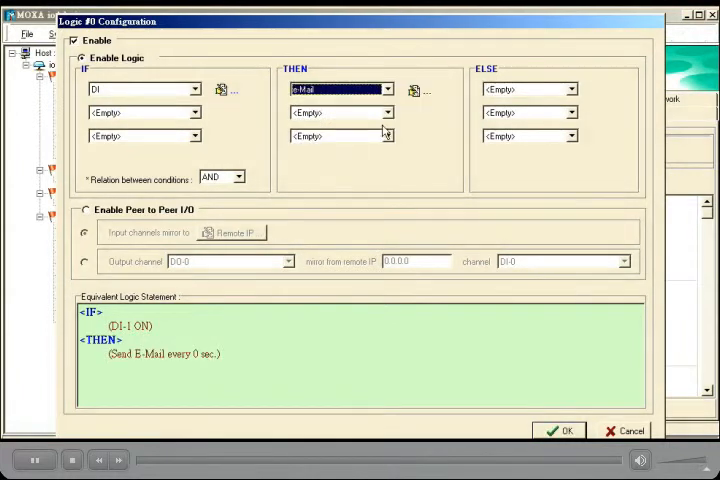
Add Server_Time to the alarm message and the stored contact as recipient, then save the rule
{"action": "left_click", "coordinate": [413, 90]}
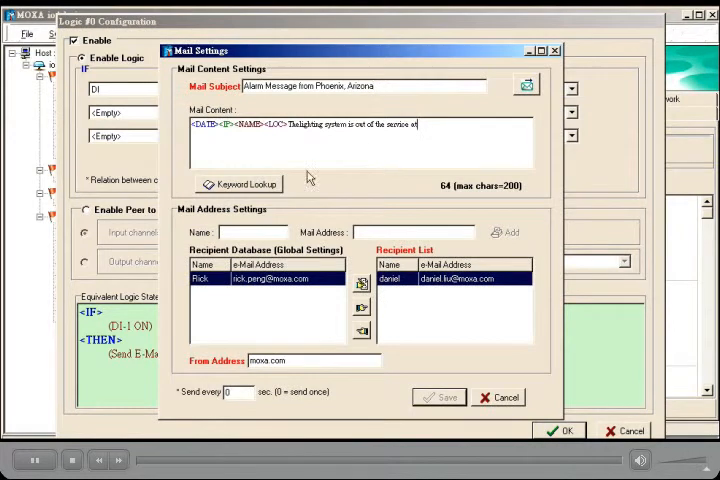
{"action": "left_click", "coordinate": [238, 184]}
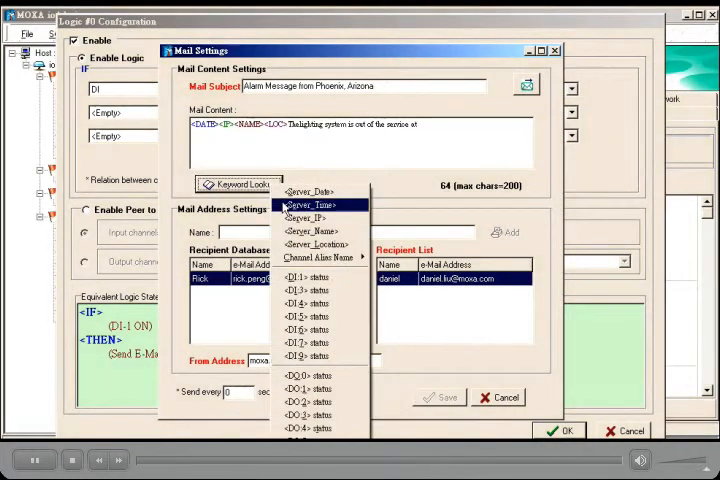
{"action": "left_click", "coordinate": [308, 204]}
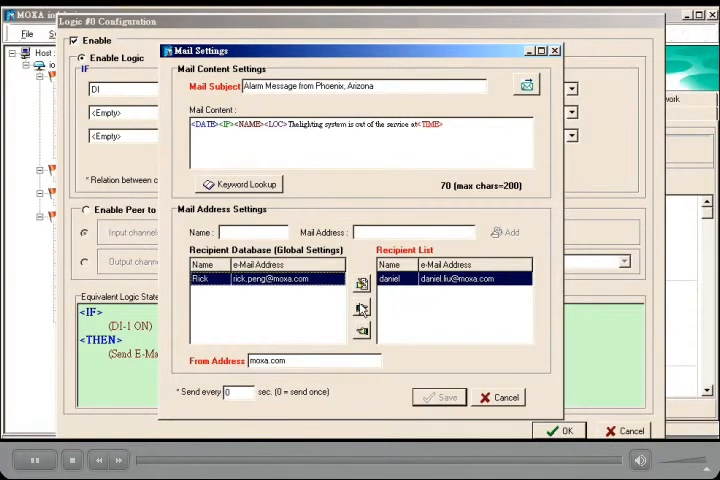
{"action": "left_click", "coordinate": [361, 281]}
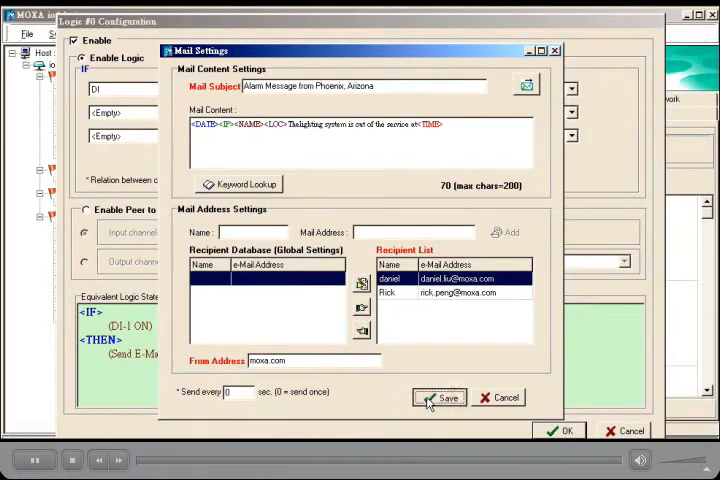
{"action": "left_click", "coordinate": [438, 397]}
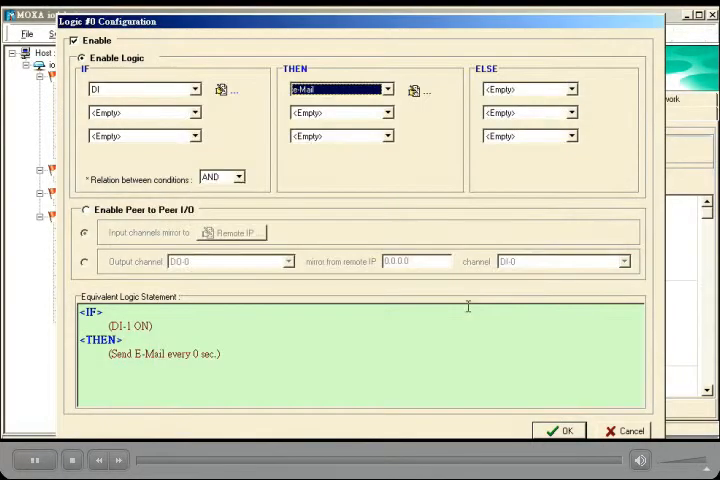
{"action": "left_click", "coordinate": [556, 430]}
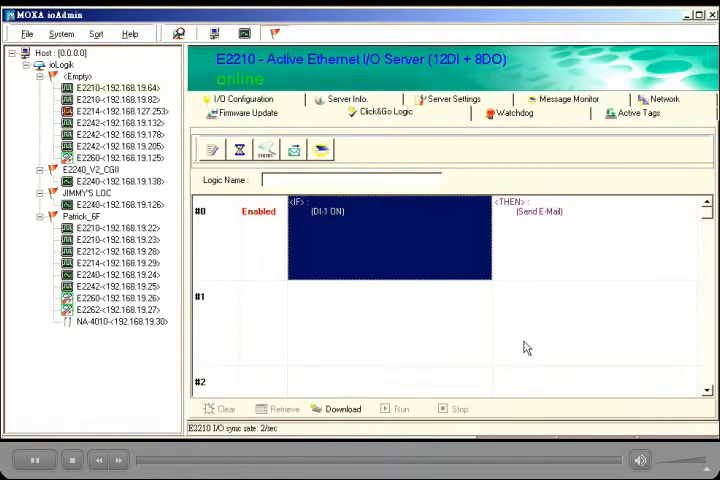